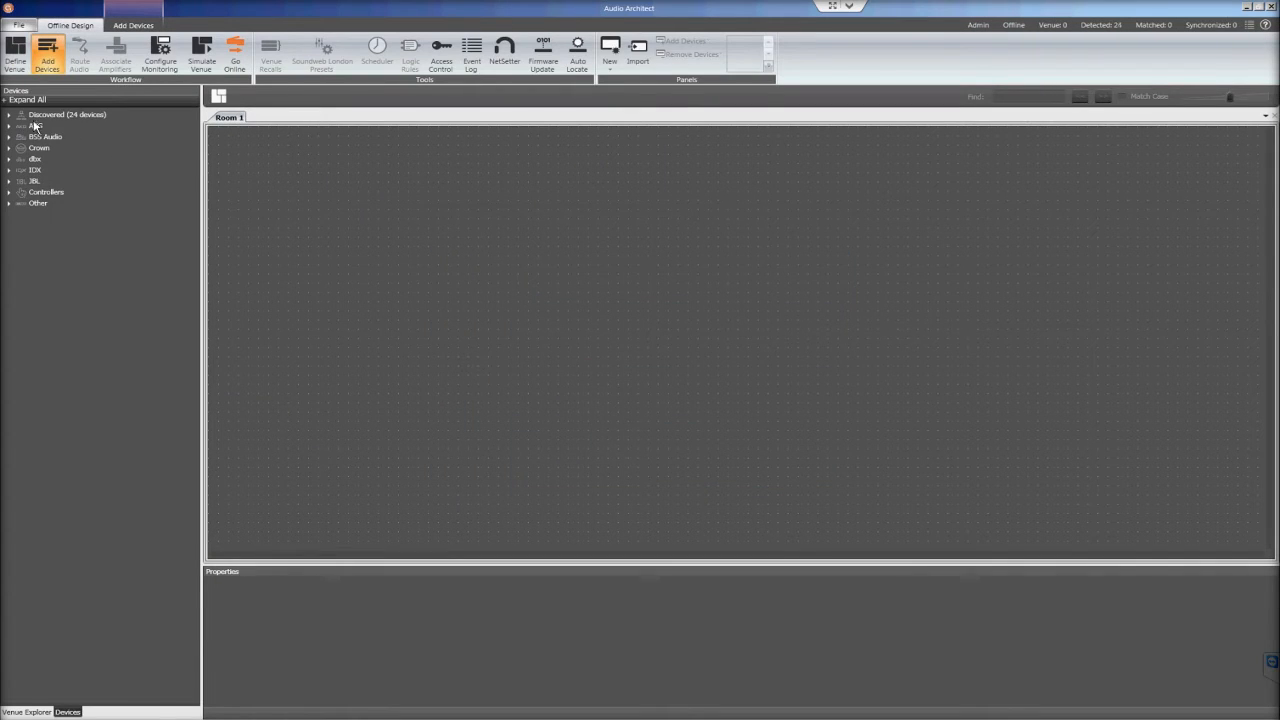
Place Rack 1 with the Crown DCi amplifier and the BLU-8 v2 controller into Room 1.
{"action": "left_click", "coordinate": [8, 114]}
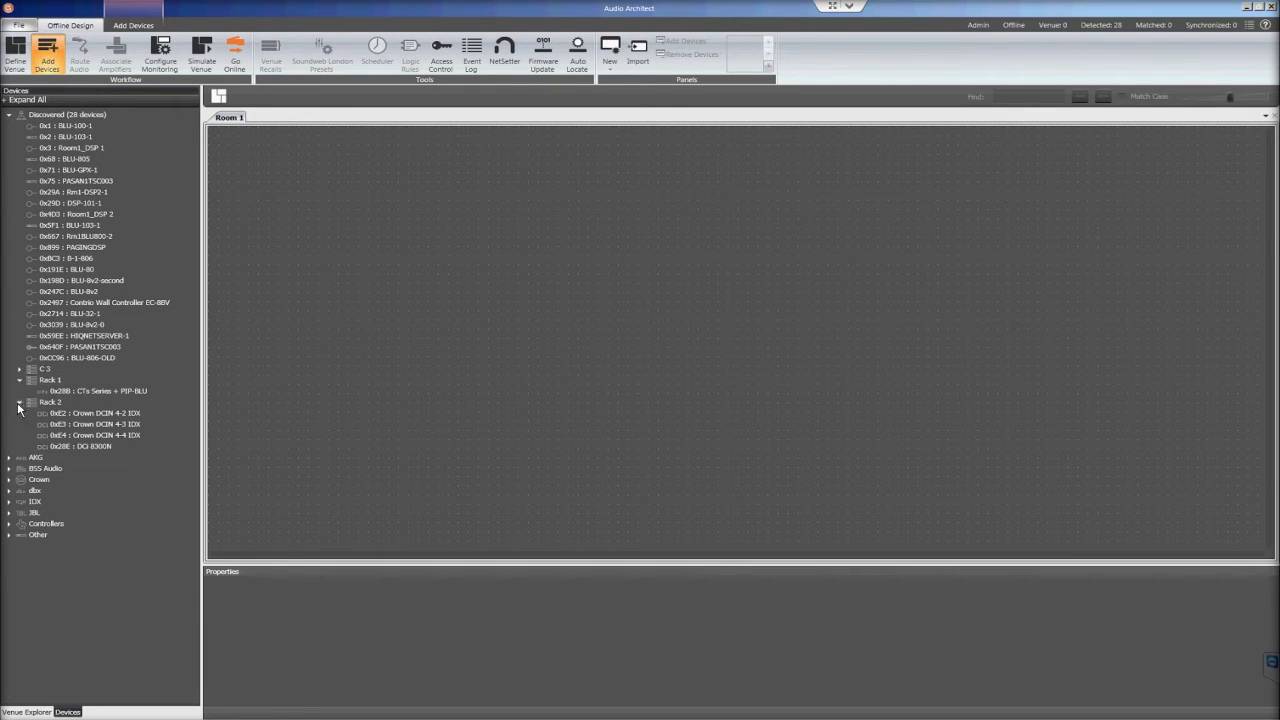
{"action": "left_click", "coordinate": [96, 424]}
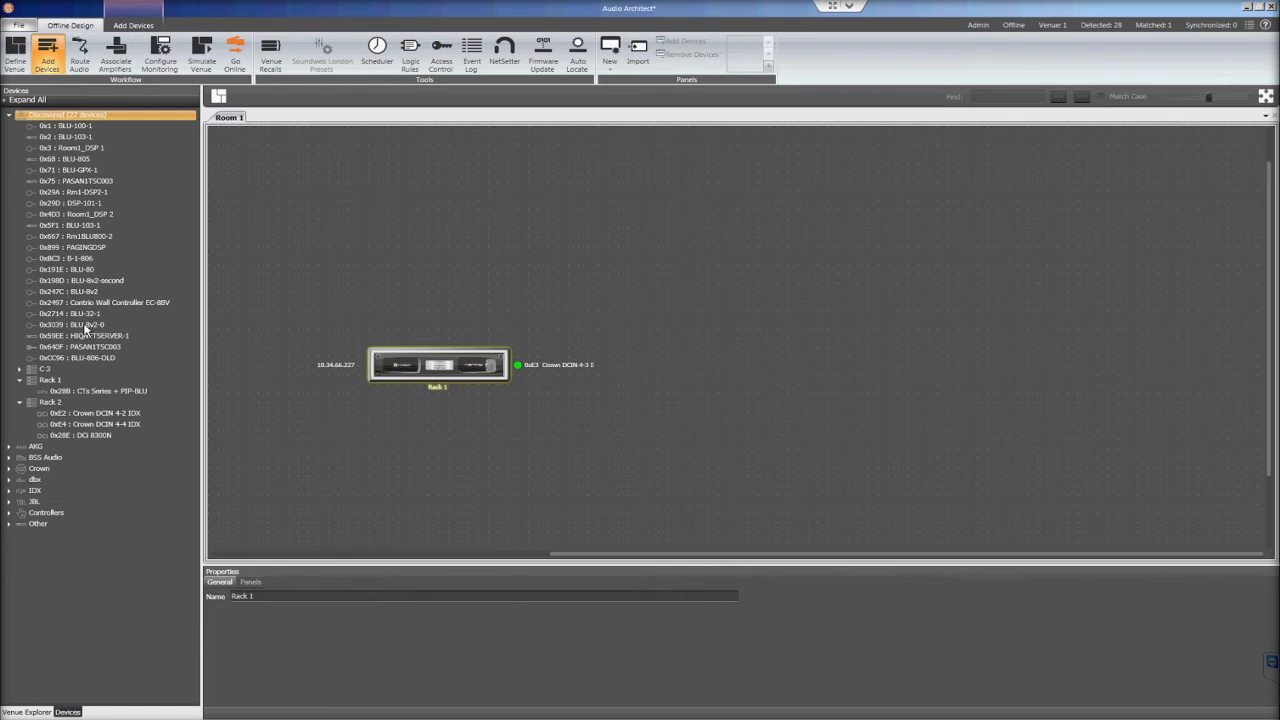
{"action": "left_click", "coordinate": [76, 292]}
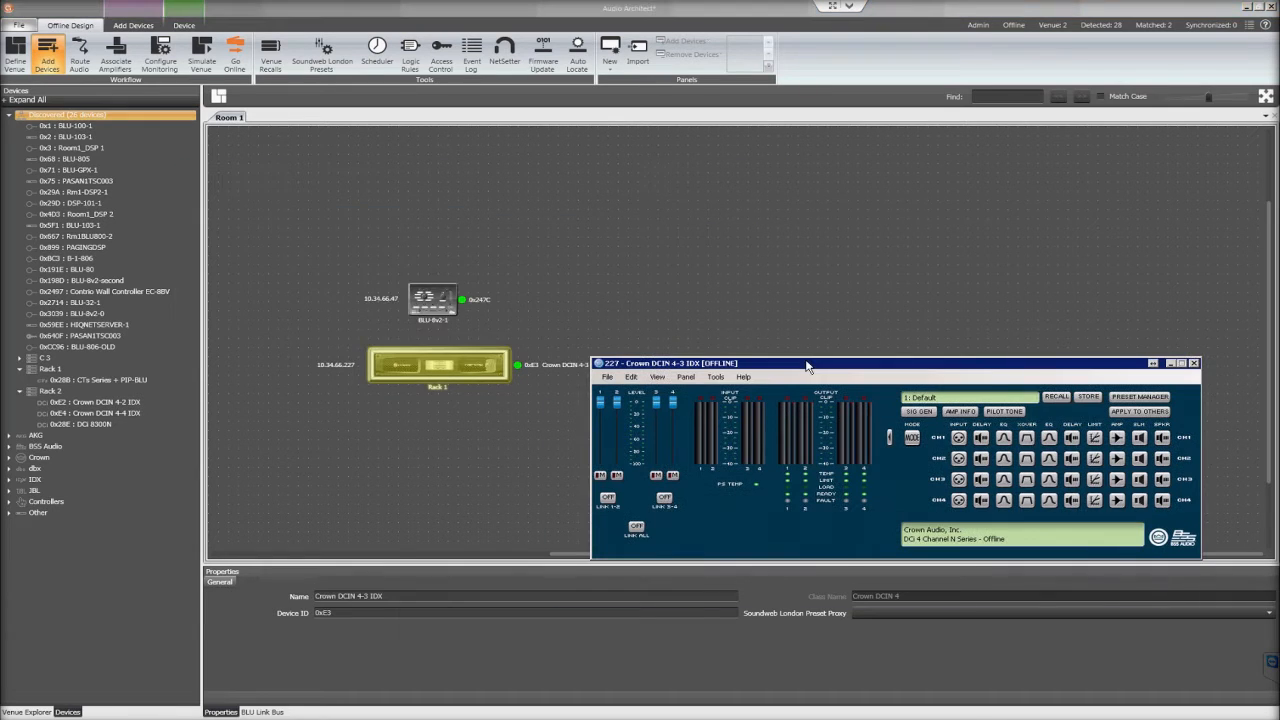
Set the BLU-8 v2 wall controller to Encoder Mode (8 Zones).
{"action": "left_click", "coordinate": [432, 300]}
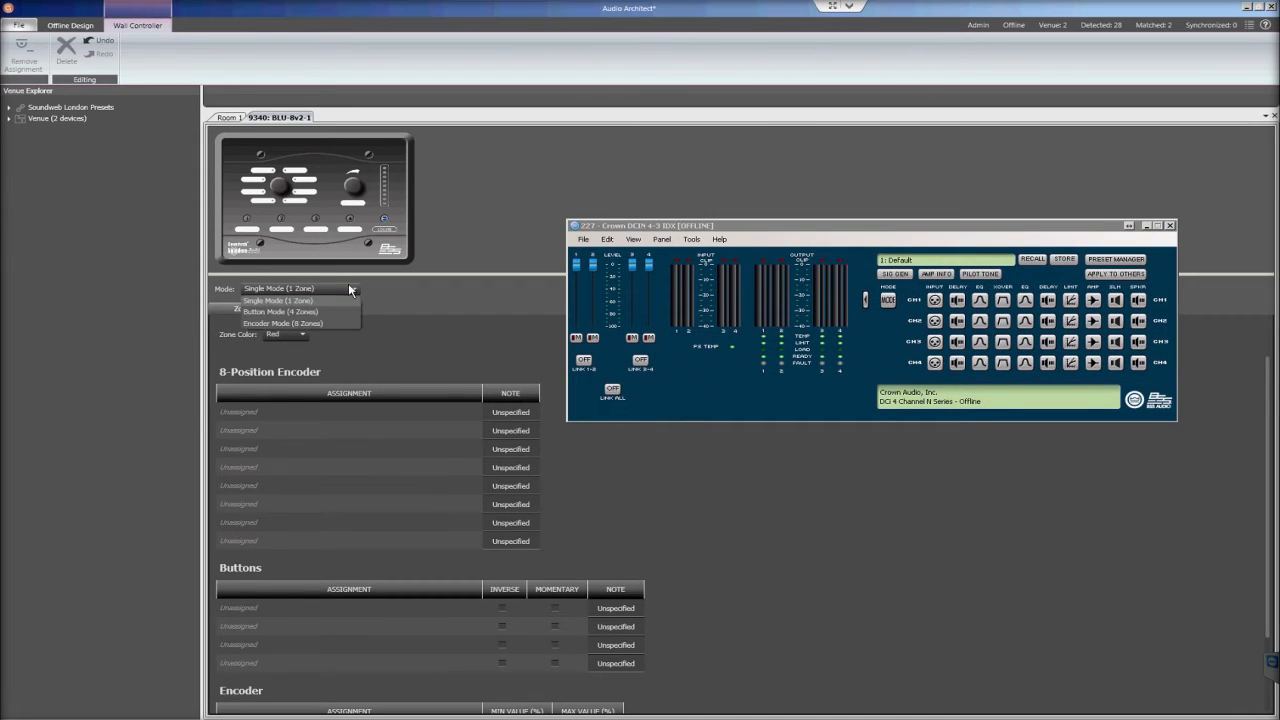
{"action": "left_click", "coordinate": [282, 324]}
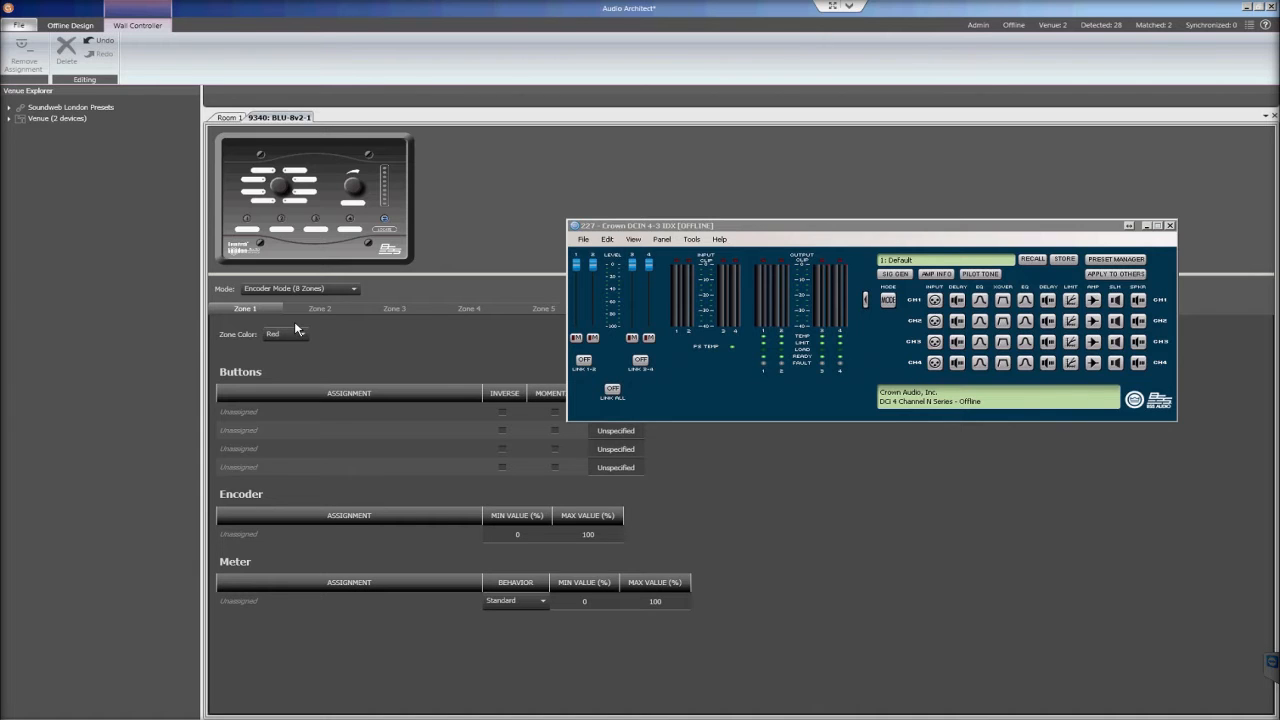
Map Zone 1 to DCi Ch1 Mute Enable, Output Fader and RMS Level Meter.
{"action": "key", "text": "ctrl"}
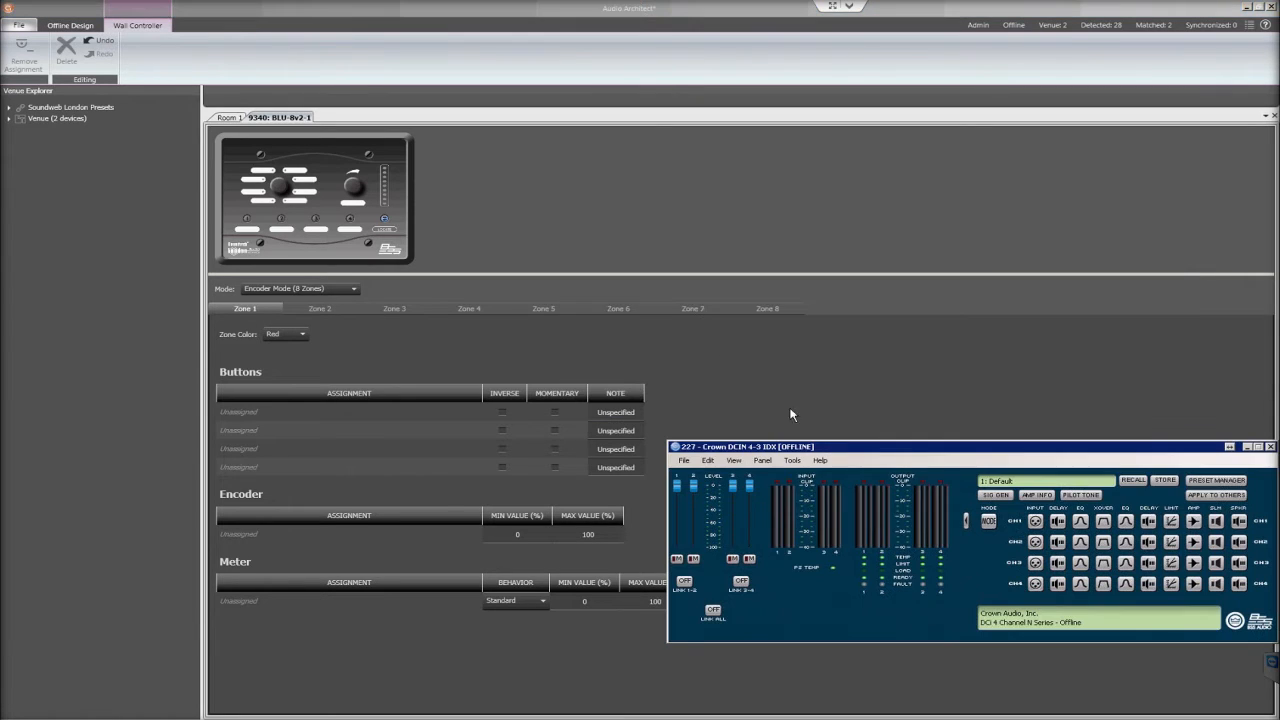
{"action": "mouse_move", "coordinate": [564, 368]}
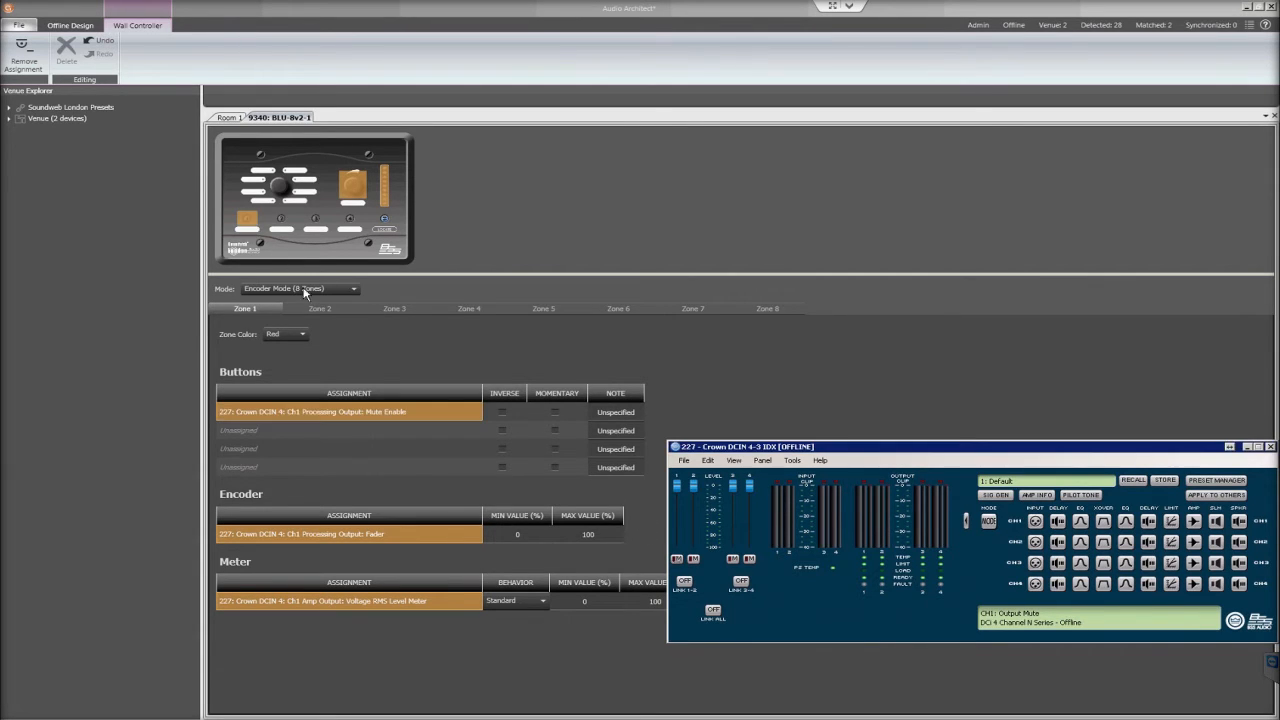
{"action": "mouse_move", "coordinate": [358, 588]}
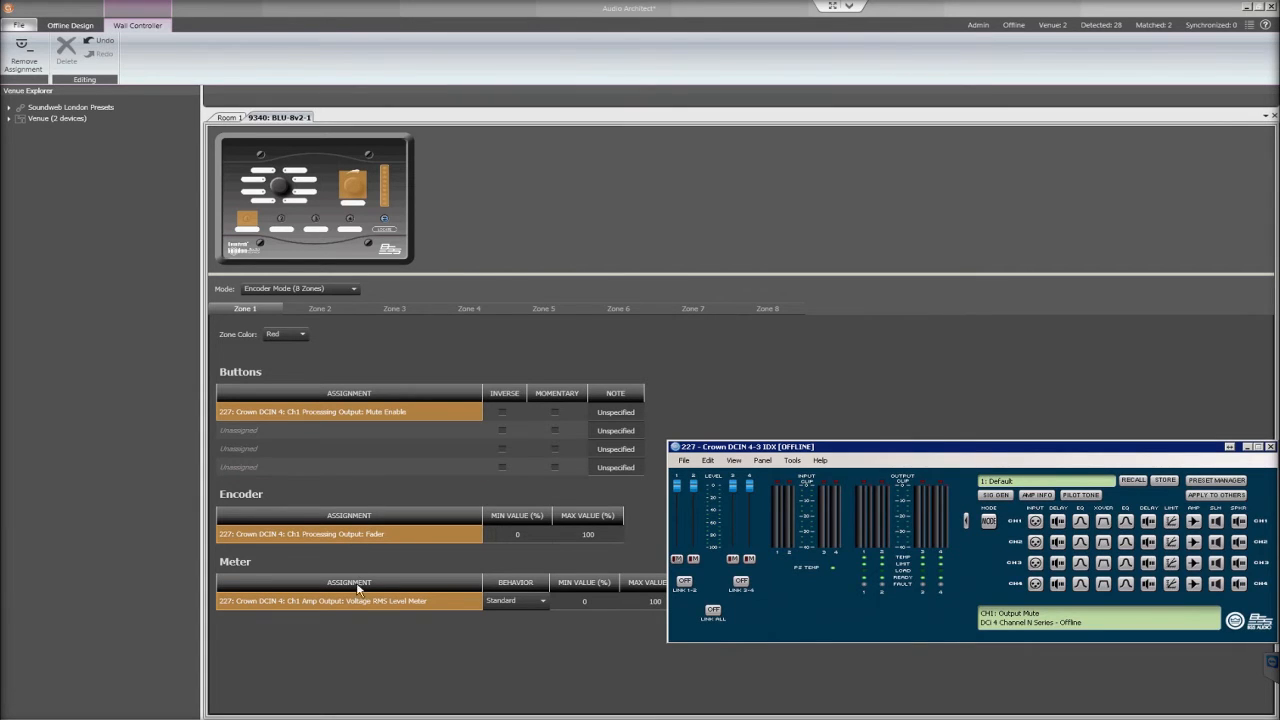
{"action": "mouse_move", "coordinate": [418, 260]}
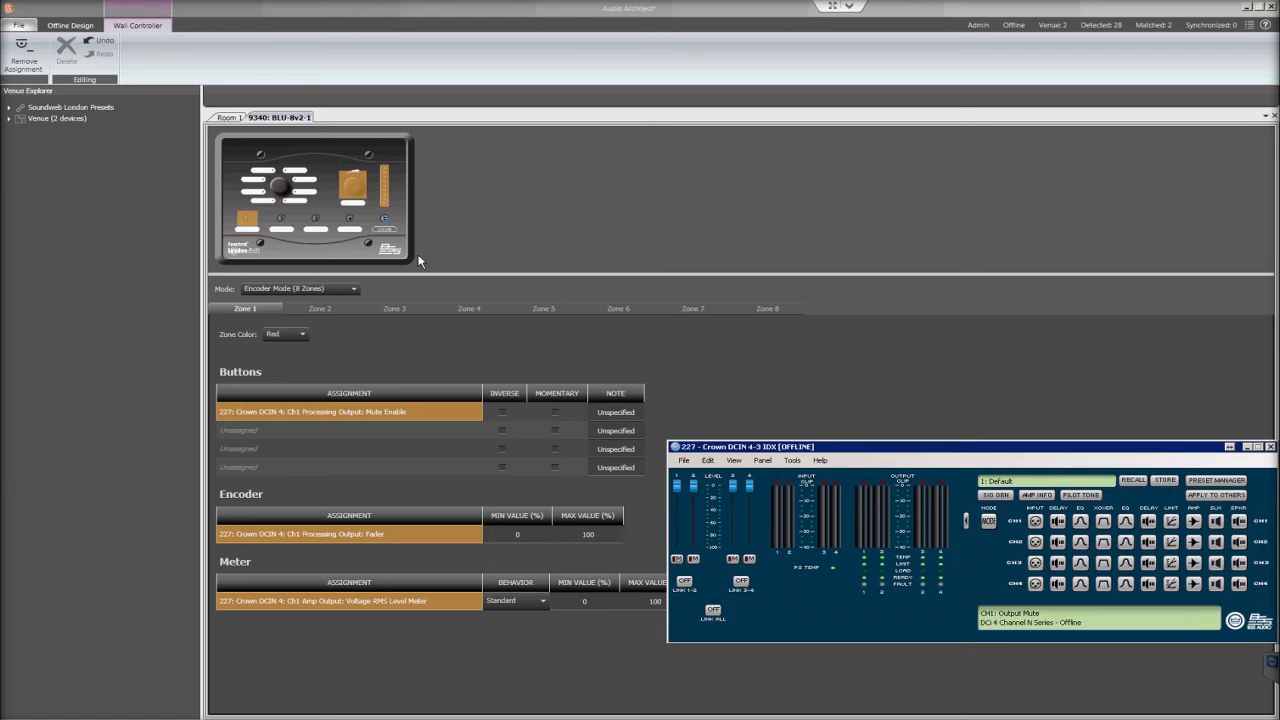
{"action": "mouse_move", "coordinate": [324, 308]}
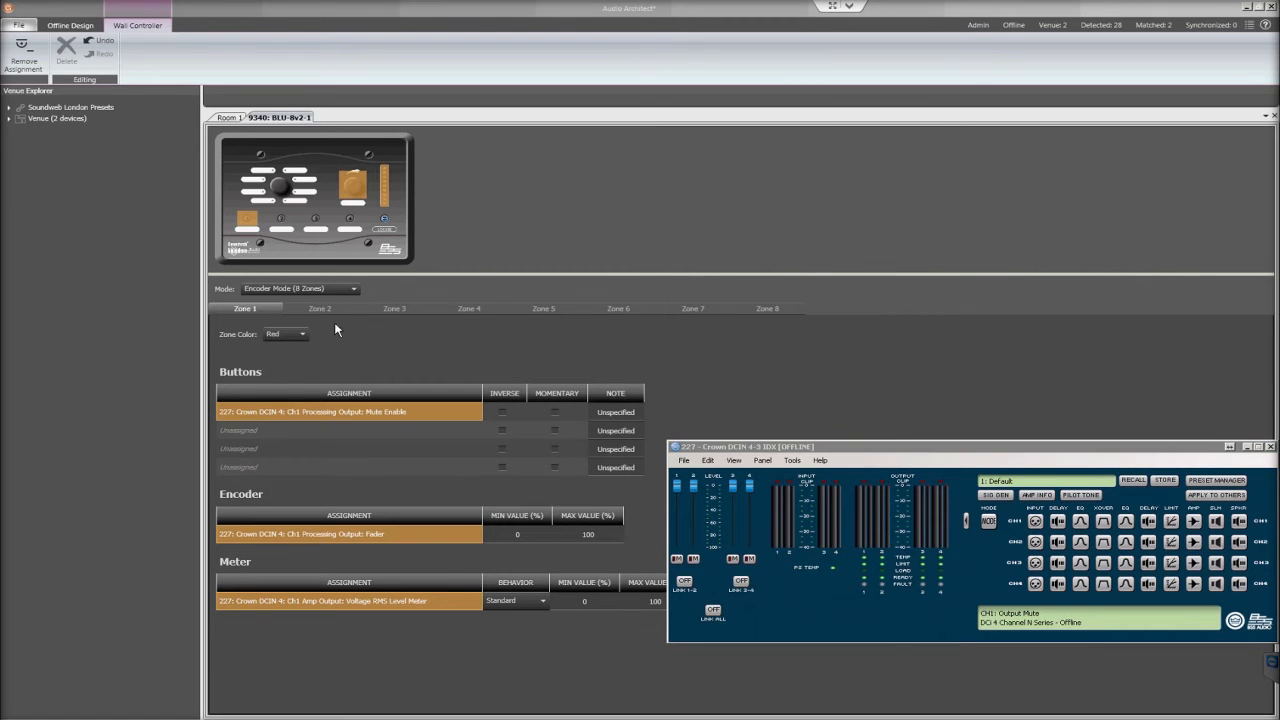
Map Zones 2 and 3 to DCi channels 2 and 3 Mute Enable, Fader and Level Meter.
{"action": "left_click", "coordinate": [318, 308]}
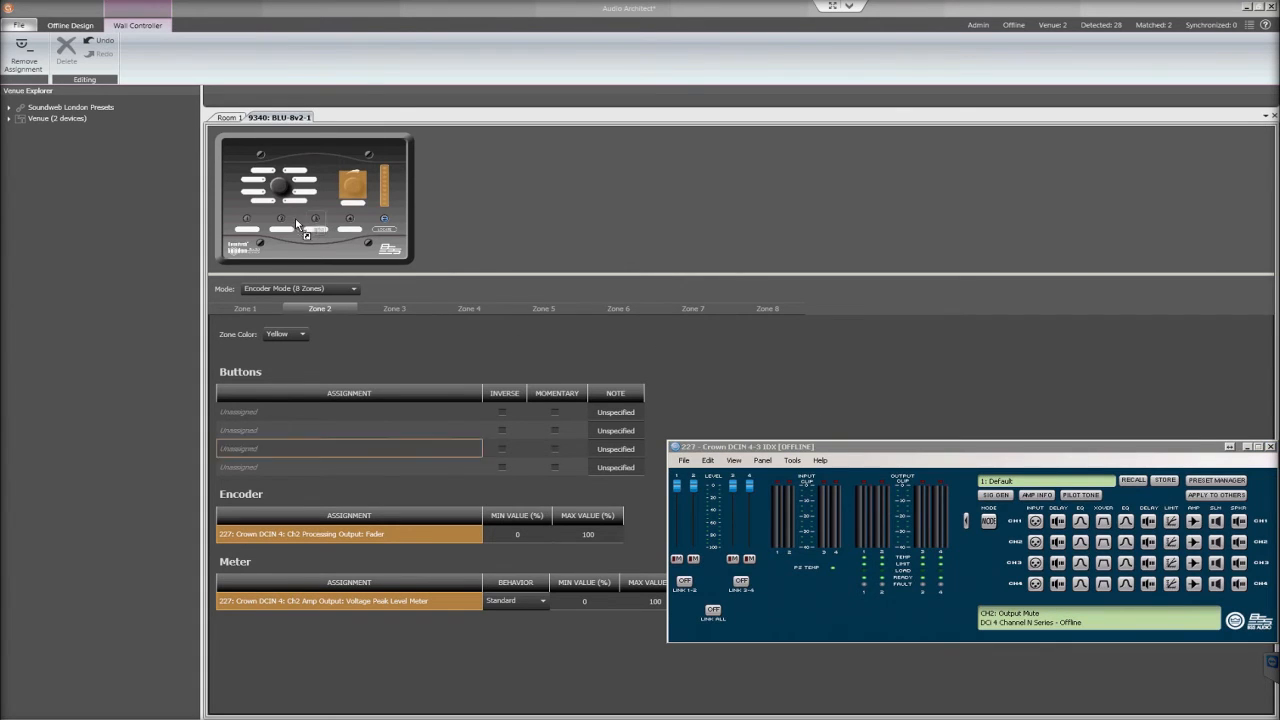
{"action": "left_click", "coordinate": [282, 218]}
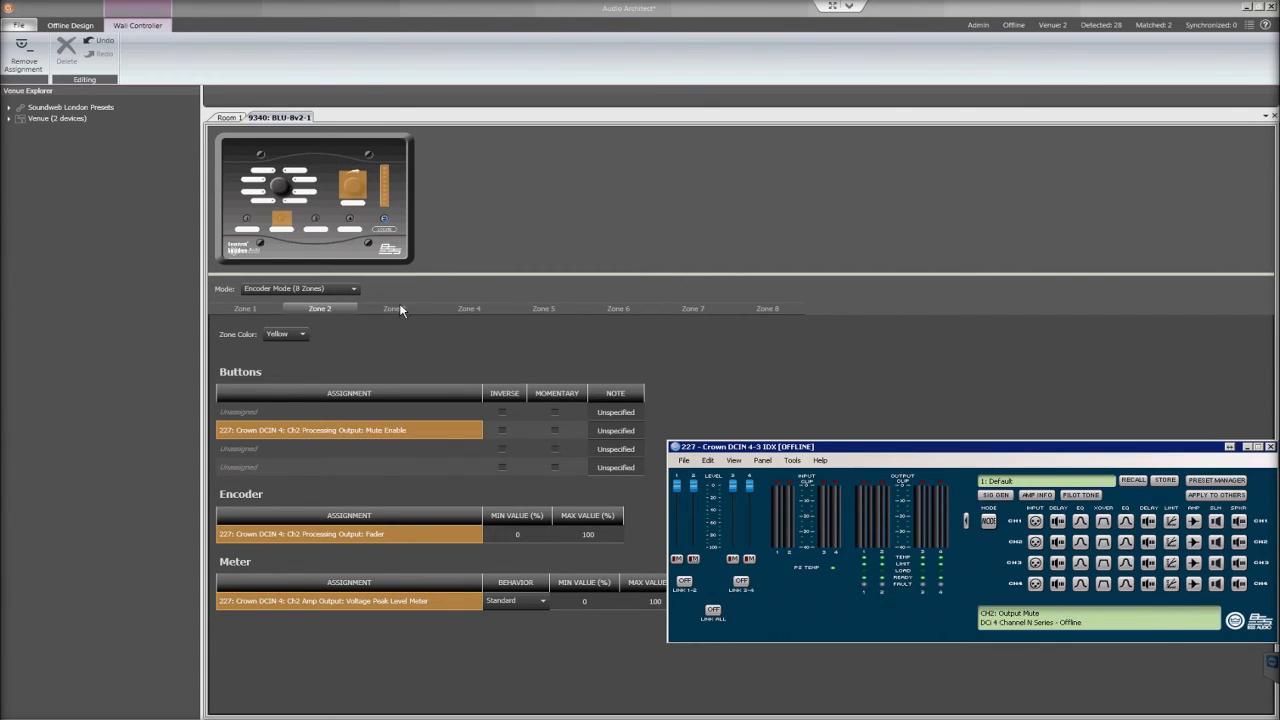
{"action": "left_click", "coordinate": [392, 308]}
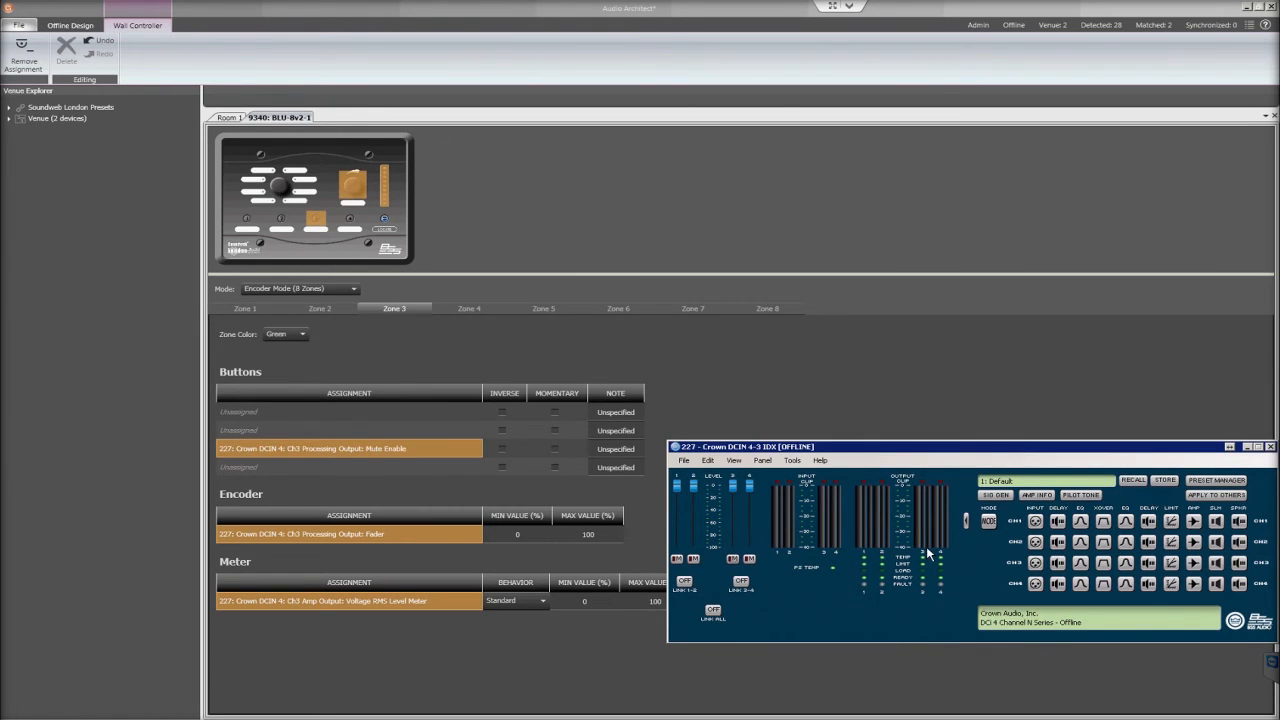
{"action": "left_click", "coordinate": [468, 308]}
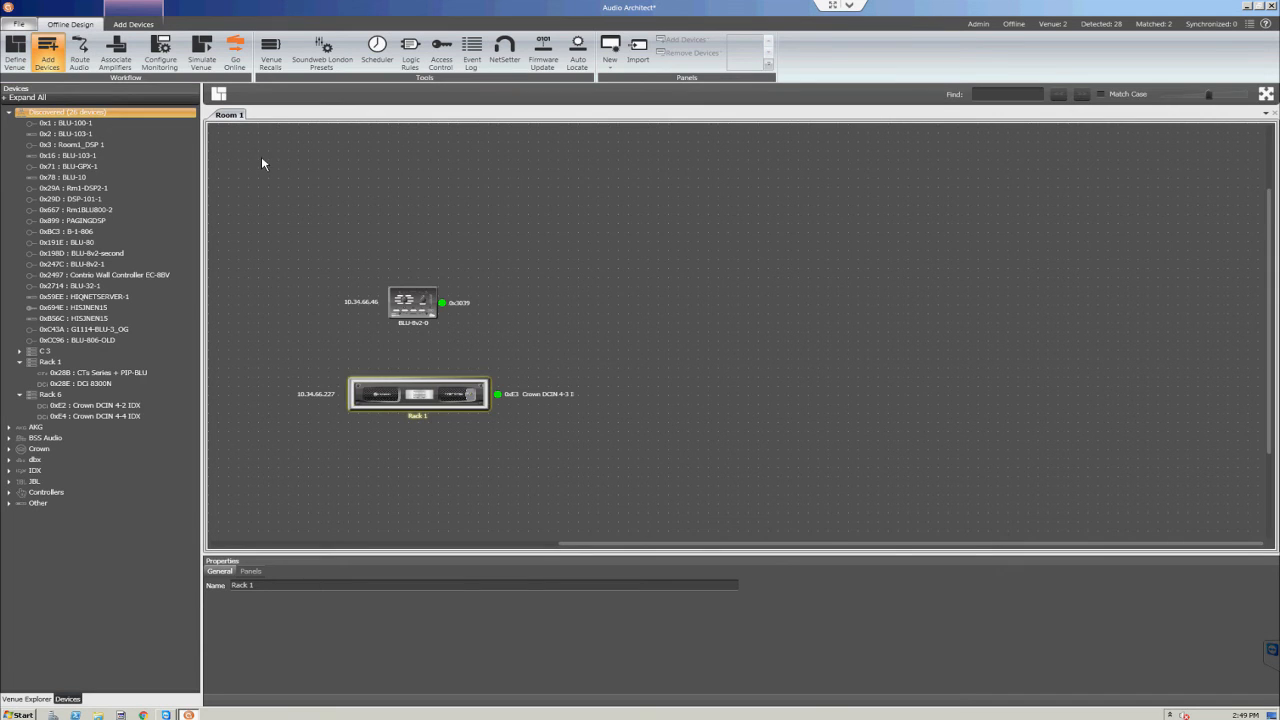
Go Online and confirm switching the venue to Online Operate.
{"action": "left_click", "coordinate": [236, 52]}
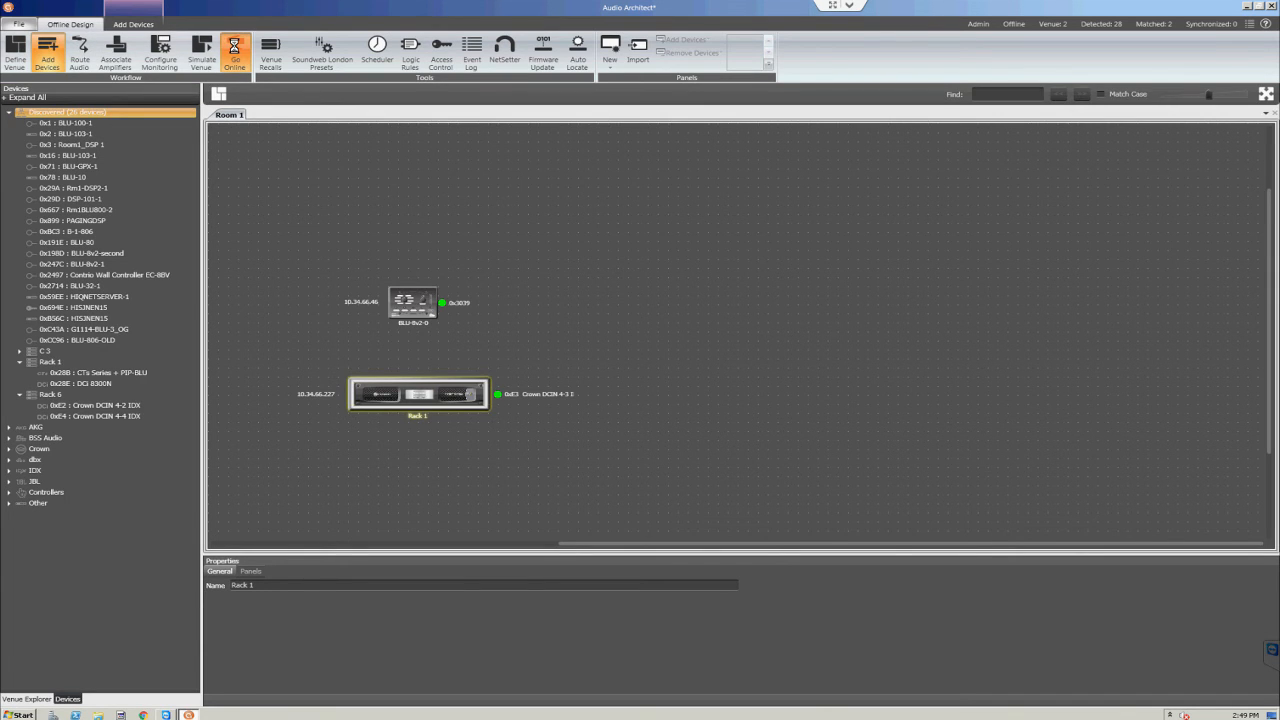
{"action": "left_click", "coordinate": [234, 52]}
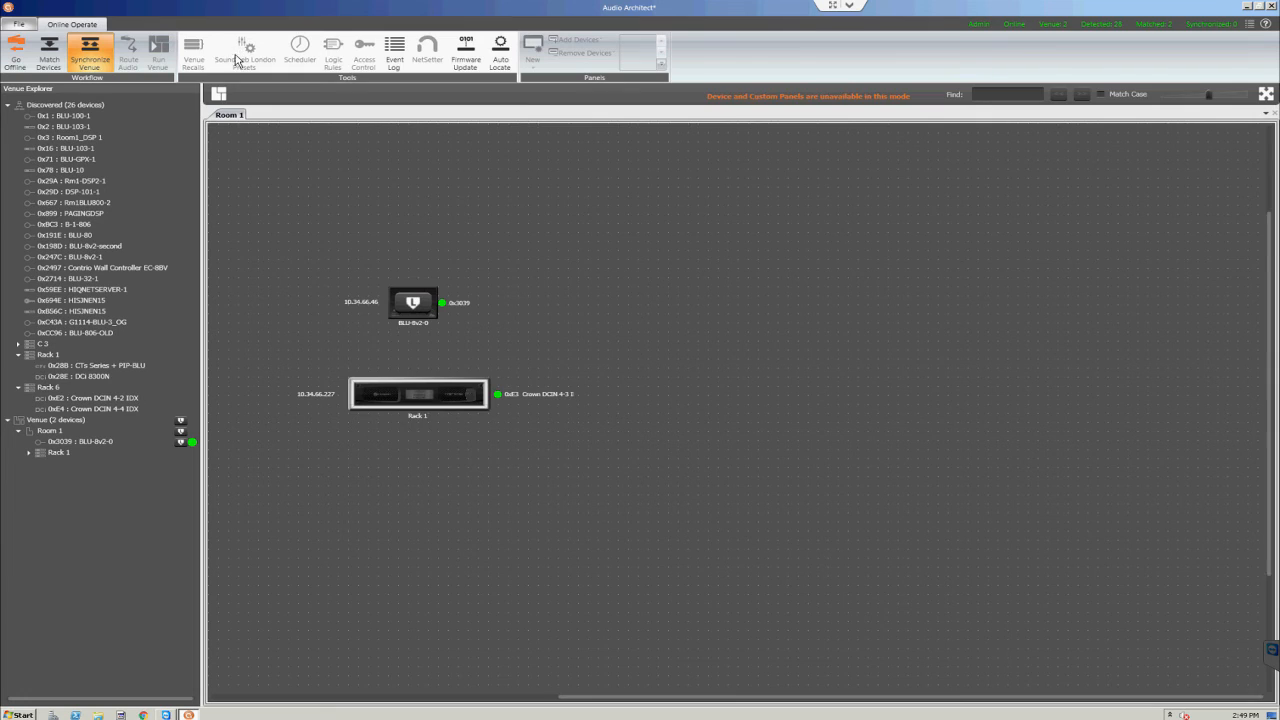